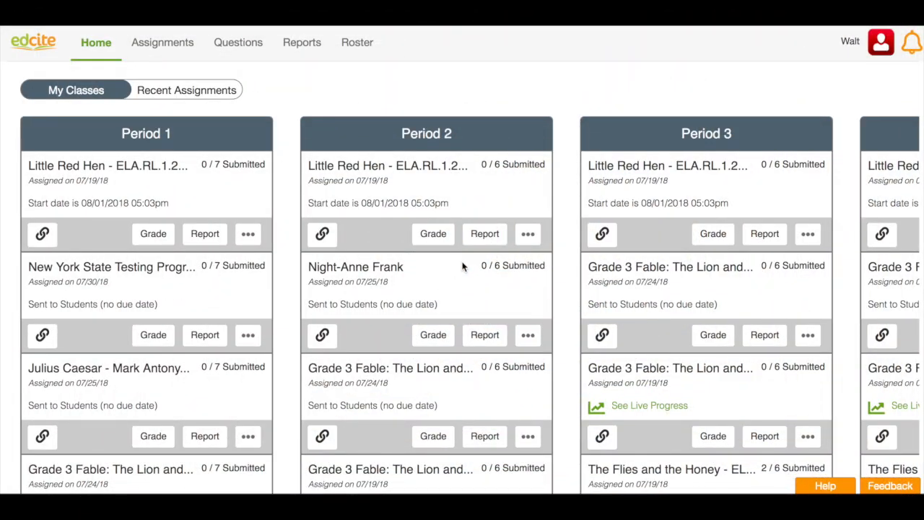
Scroll the My Classes cards right past Periods 4 and 5 to the Create New Class card.
scroll(right, 3)
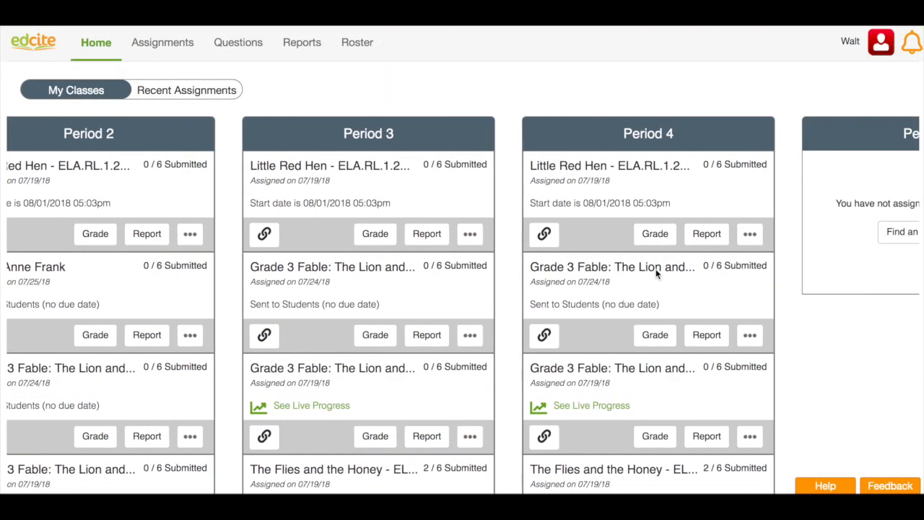
scroll(right, 3)
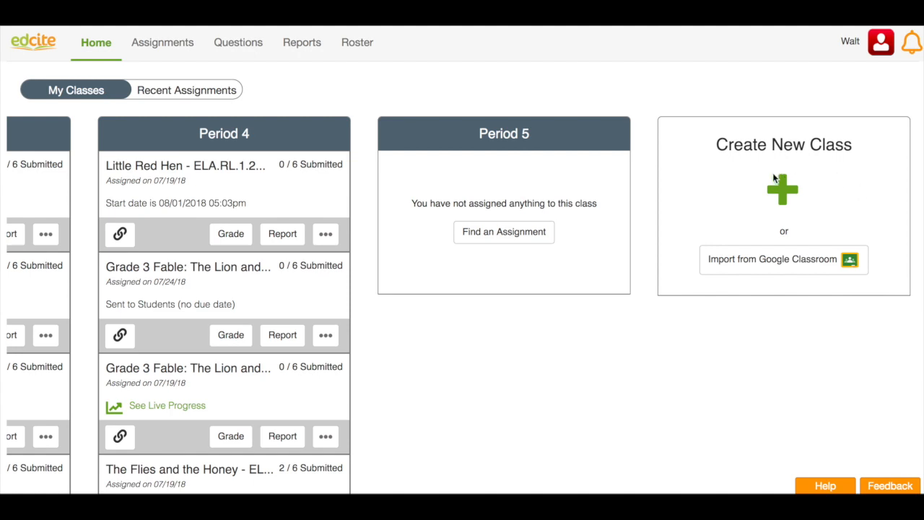
mouse_move(800, 201)
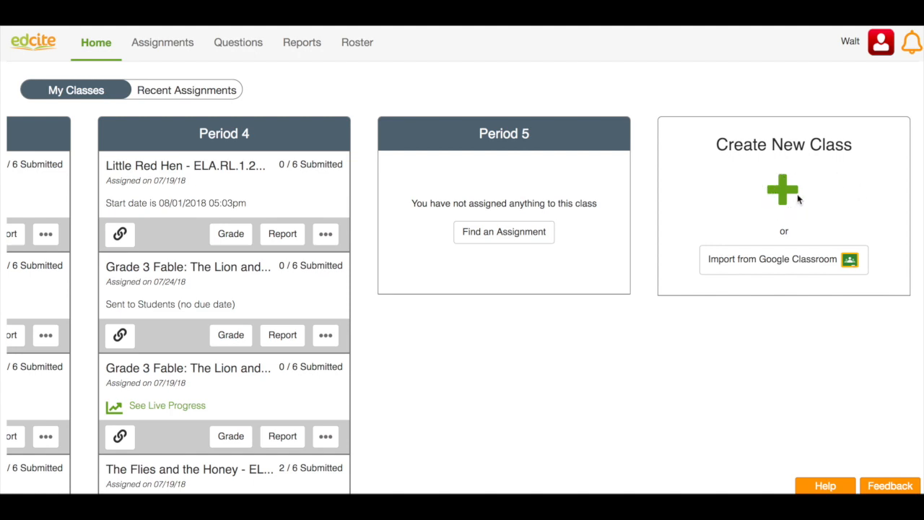
mouse_move(753, 271)
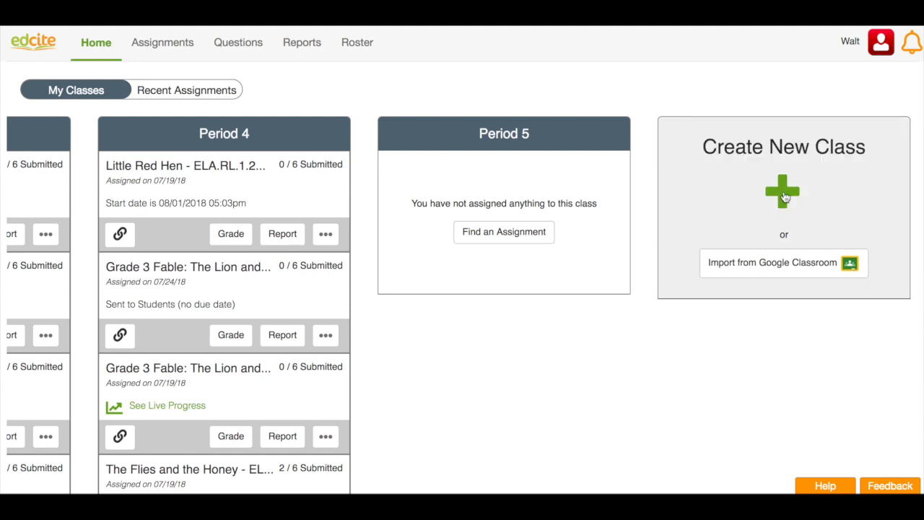
Create a new class named 'Period 6' from the Create New Class form.
click(783, 191)
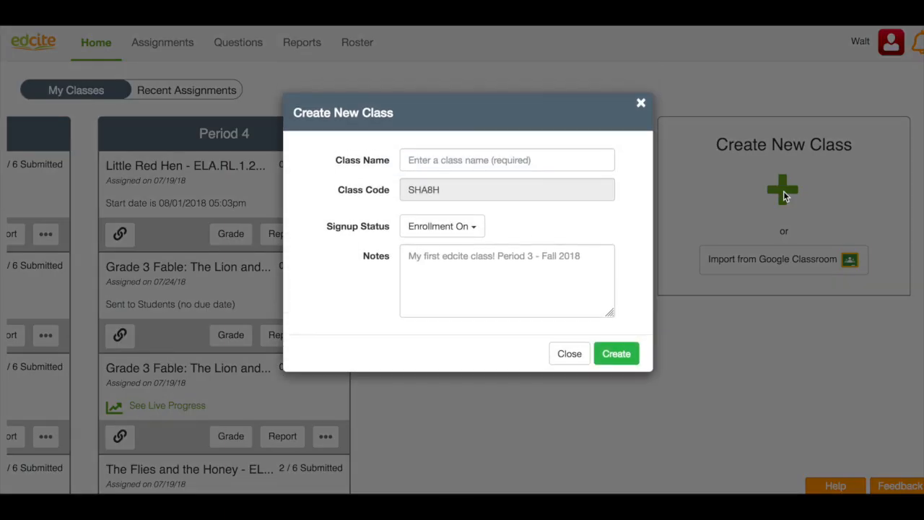
click(507, 160)
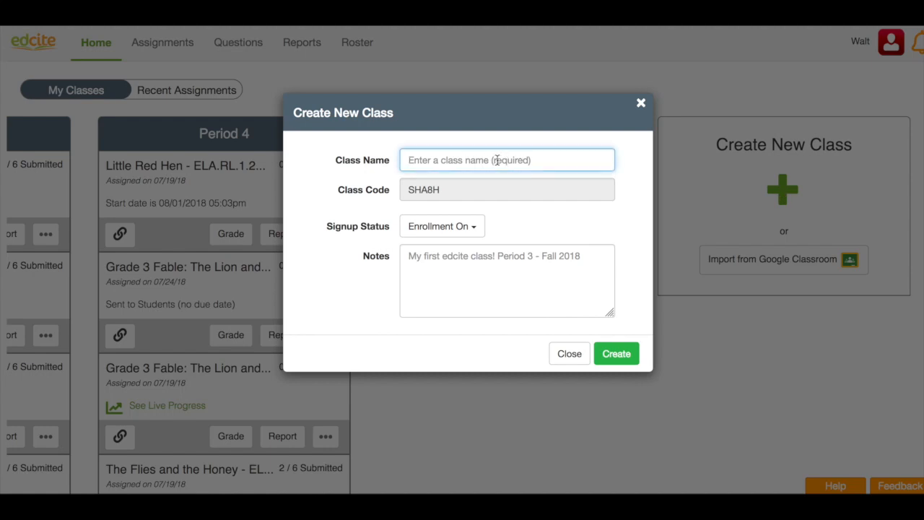
text(Period 6)
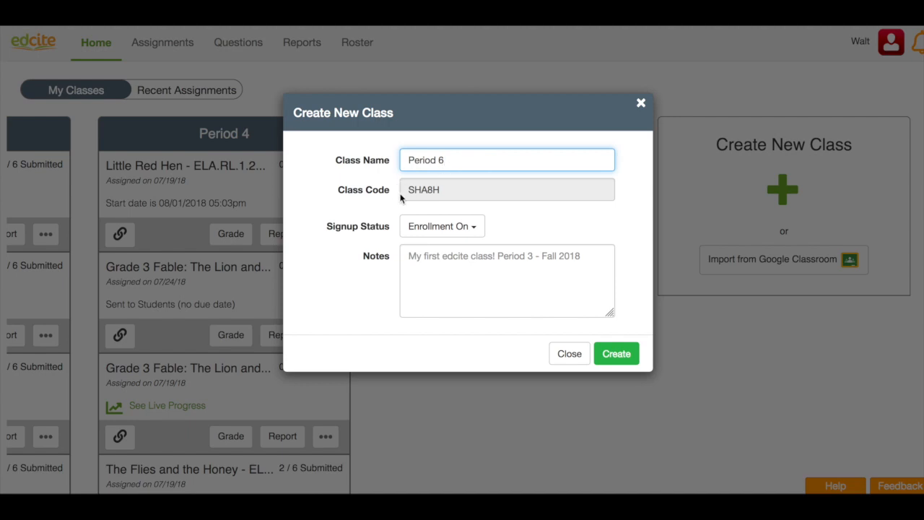
mouse_move(388, 212)
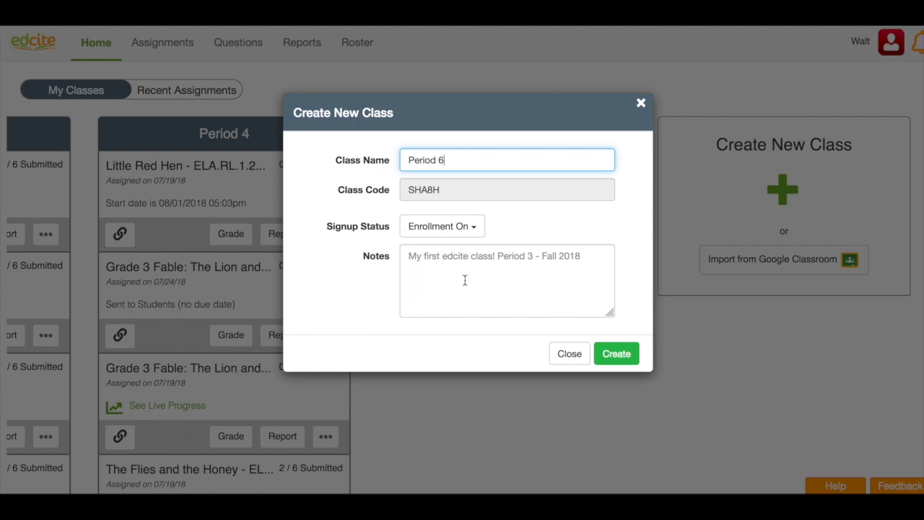
mouse_move(563, 284)
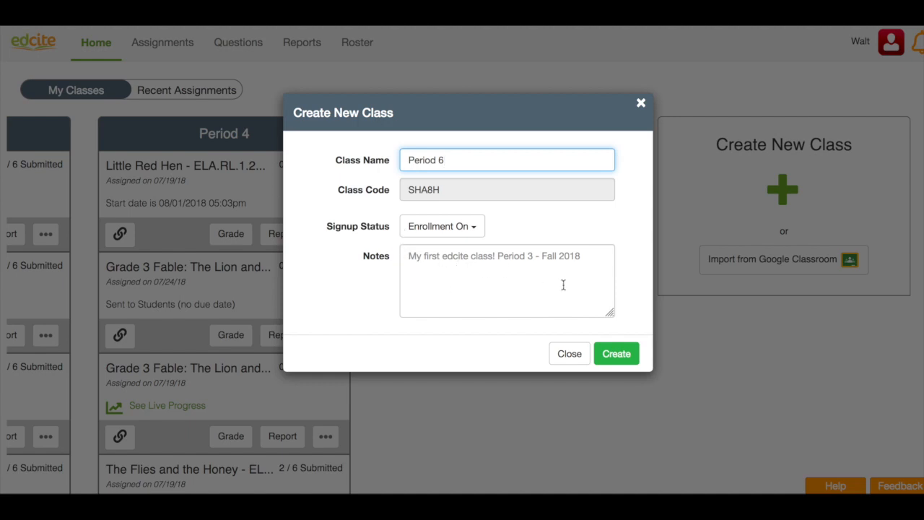
mouse_move(616, 353)
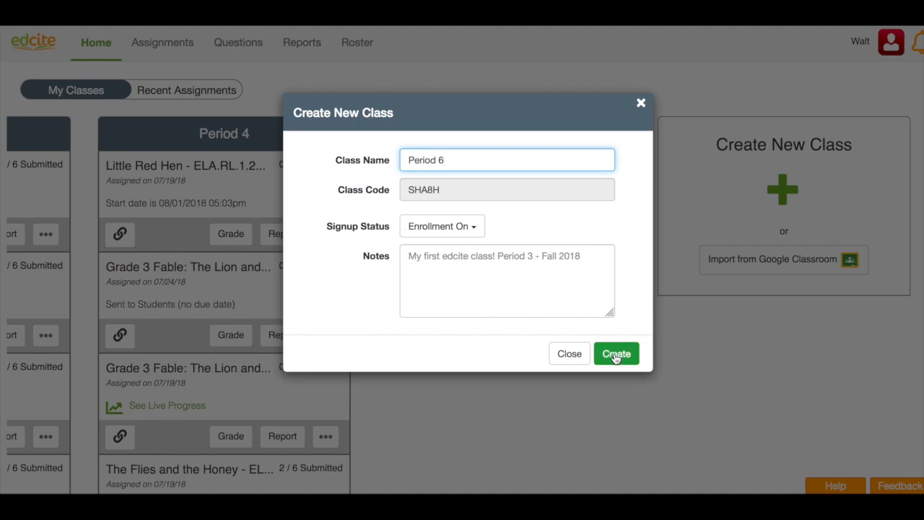
click(616, 353)
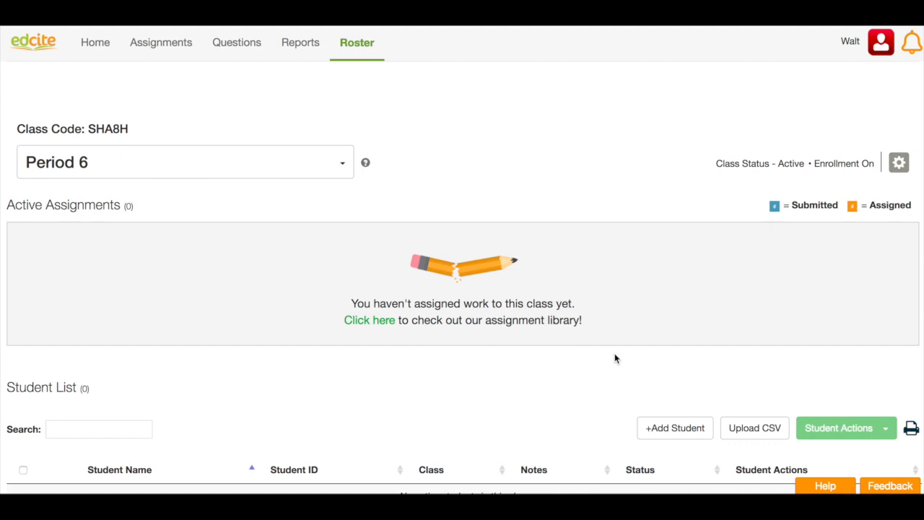
mouse_move(385, 105)
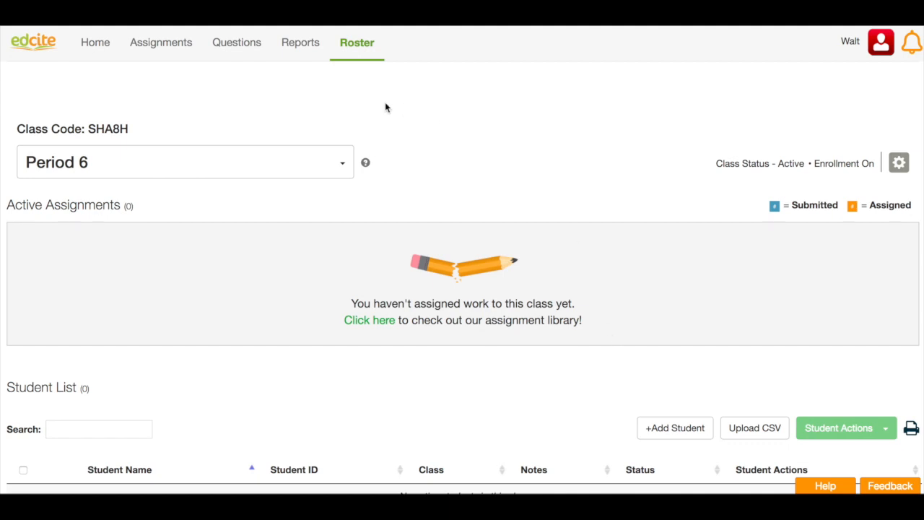
mouse_move(139, 145)
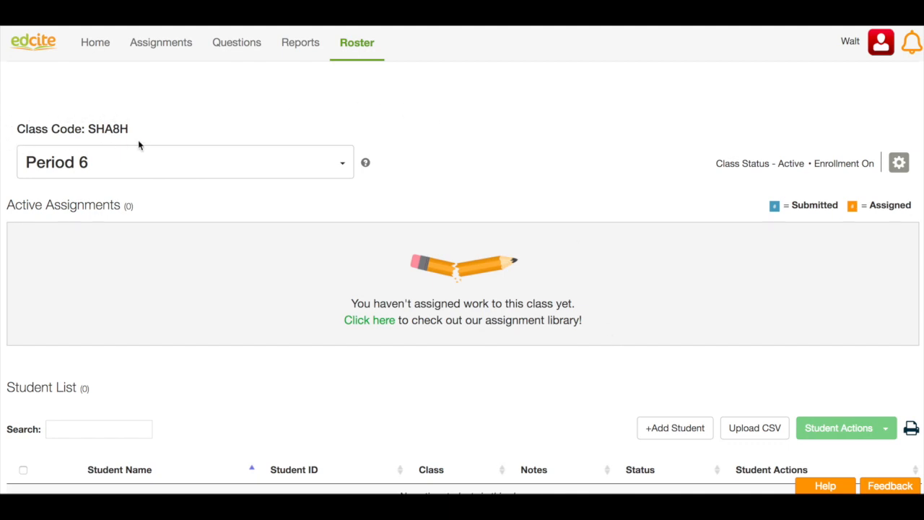
mouse_move(133, 108)
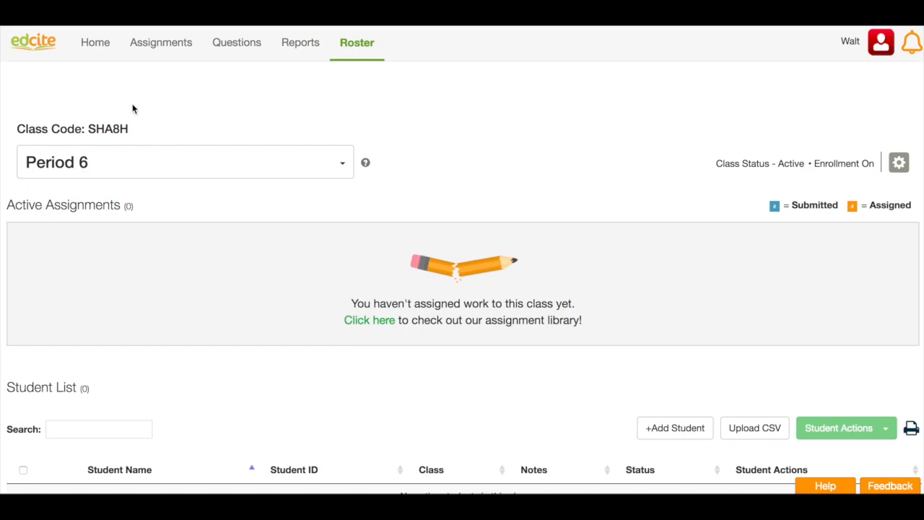
mouse_move(677, 316)
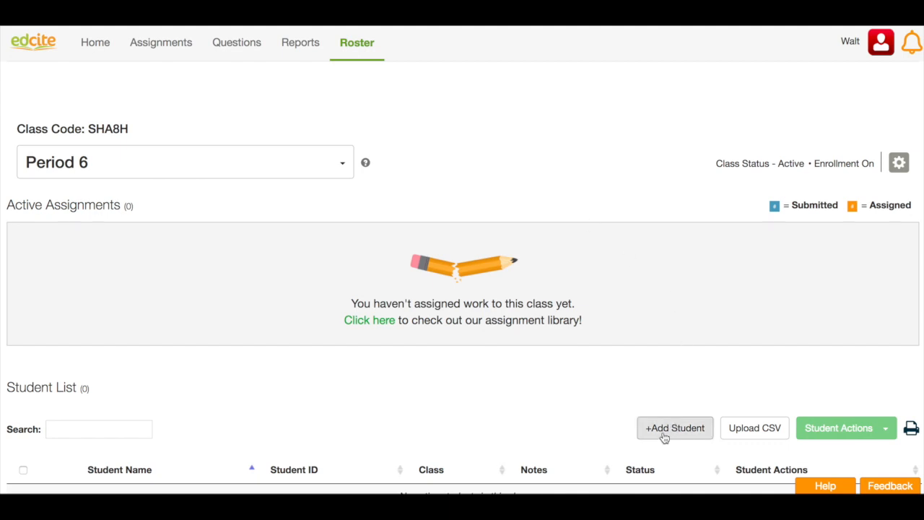
Start adding a student to the empty Period 6 roster with +Add Student.
click(674, 427)
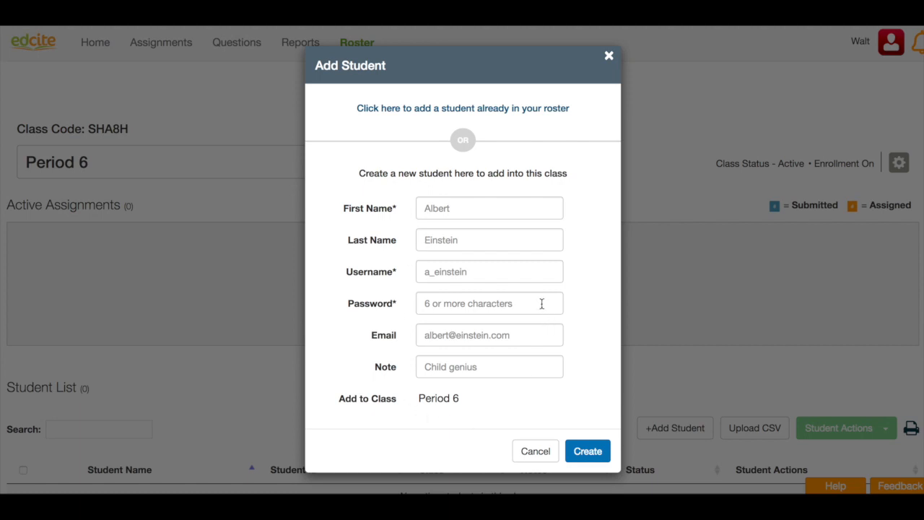
mouse_move(524, 115)
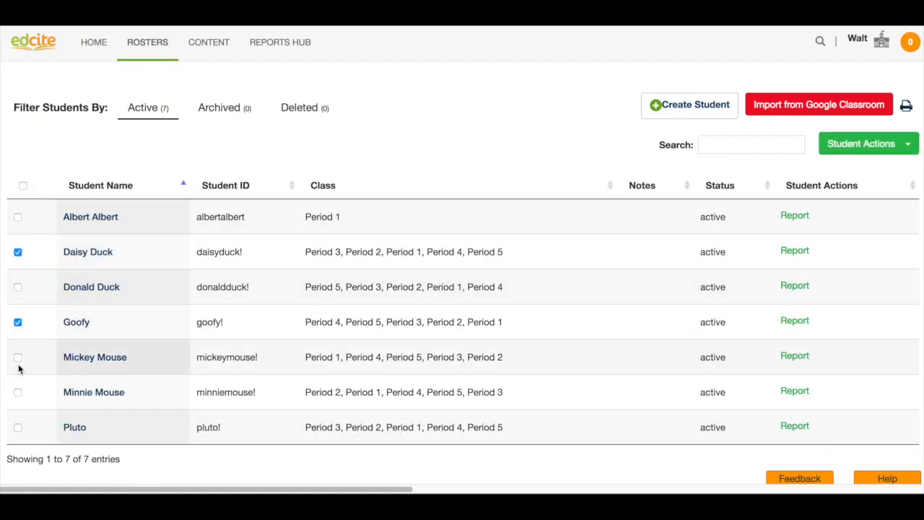
Add Daisy Duck, Goofy, Mickey Mouse and Pluto from the roster to Period 6.
click(18, 356)
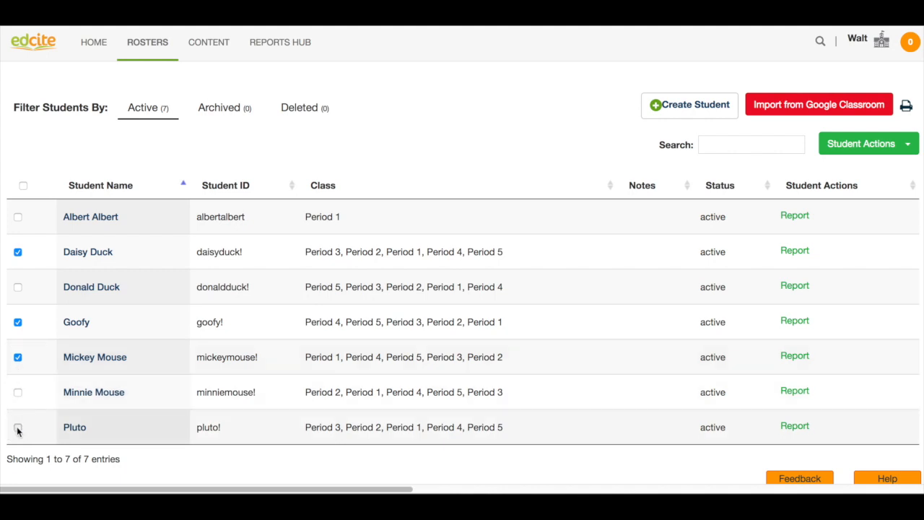
click(18, 426)
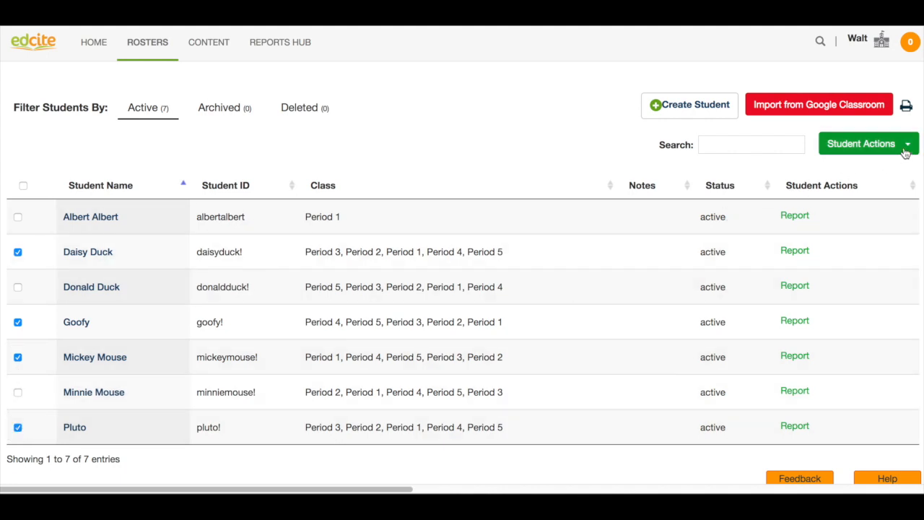
click(868, 143)
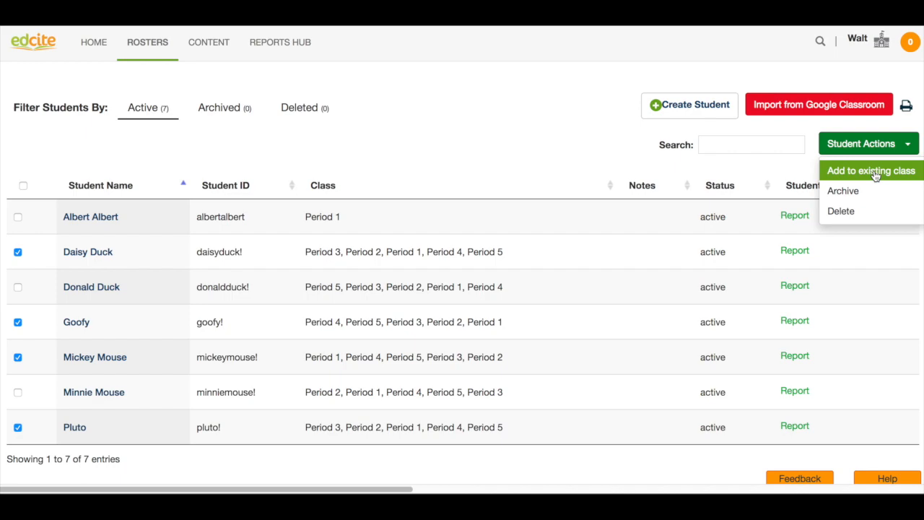
click(868, 171)
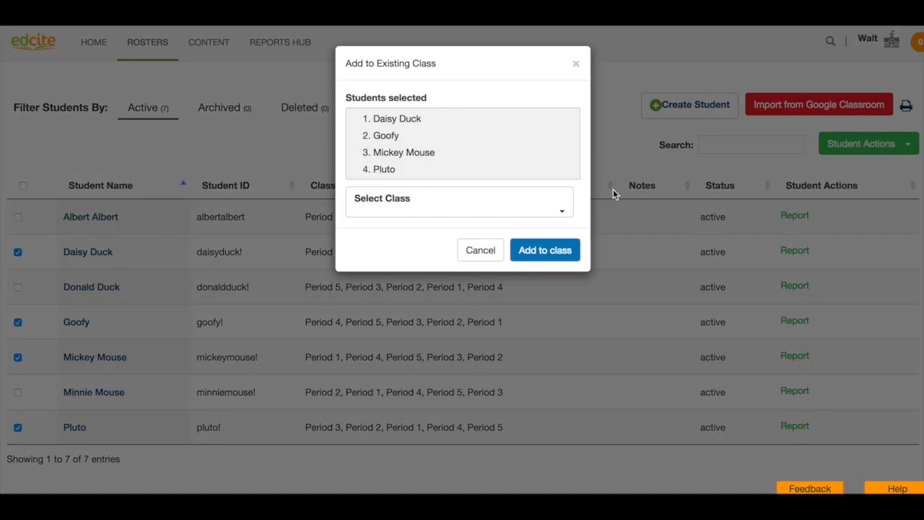
click(458, 202)
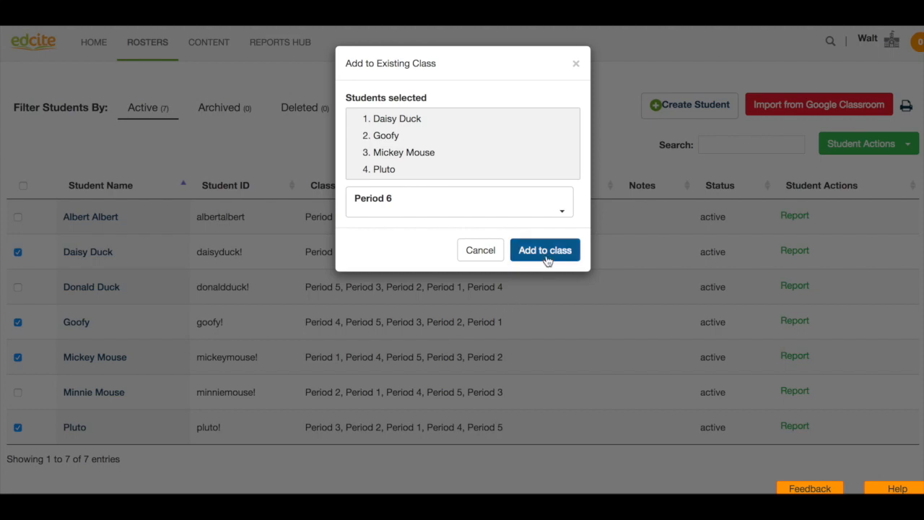
click(544, 250)
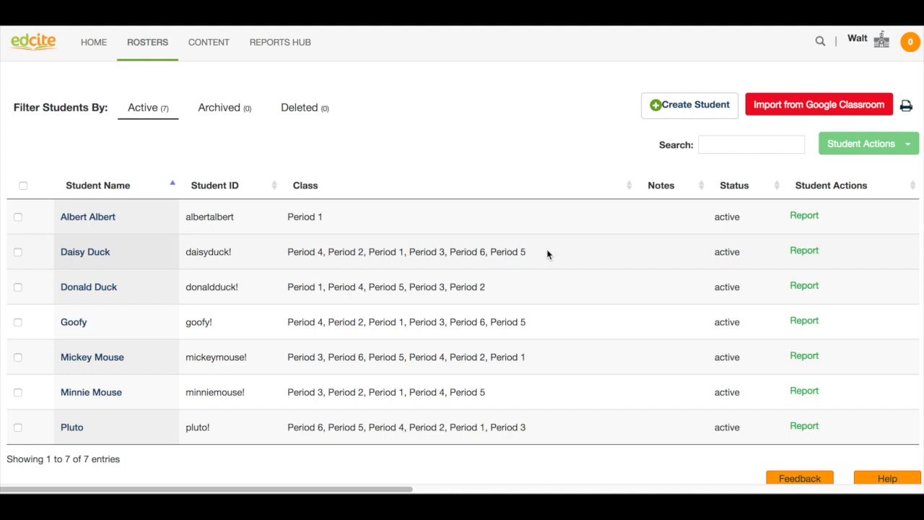
mouse_move(545, 234)
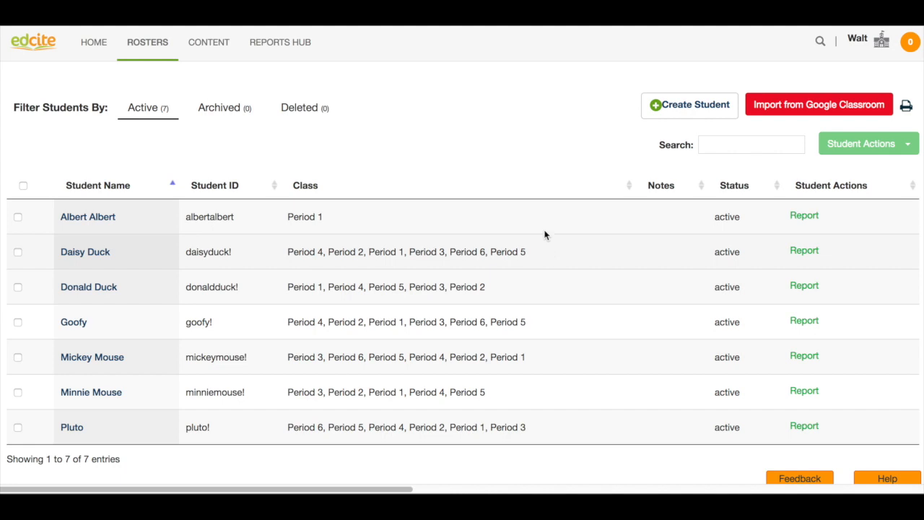